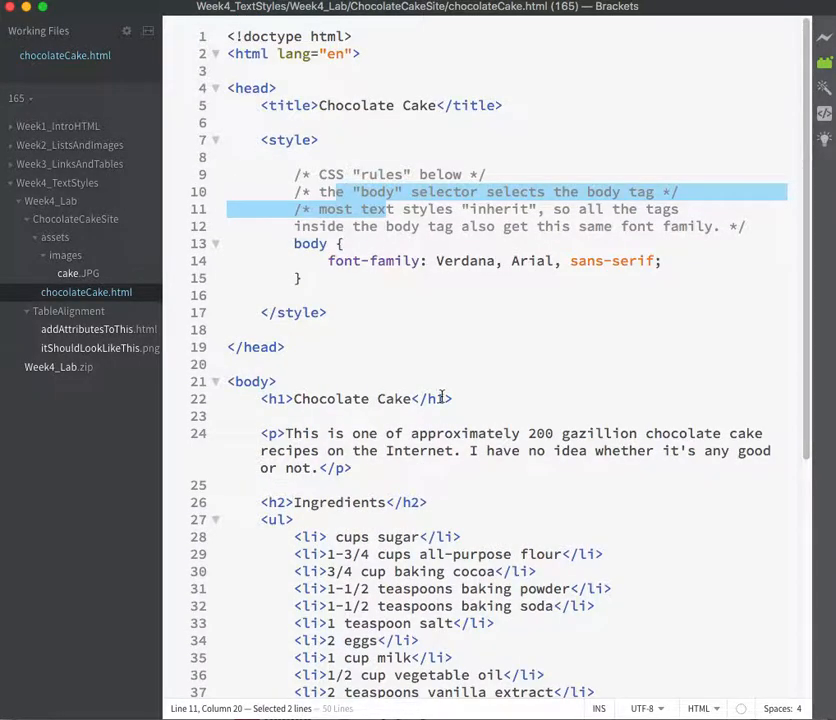
mouse_move(304, 278)
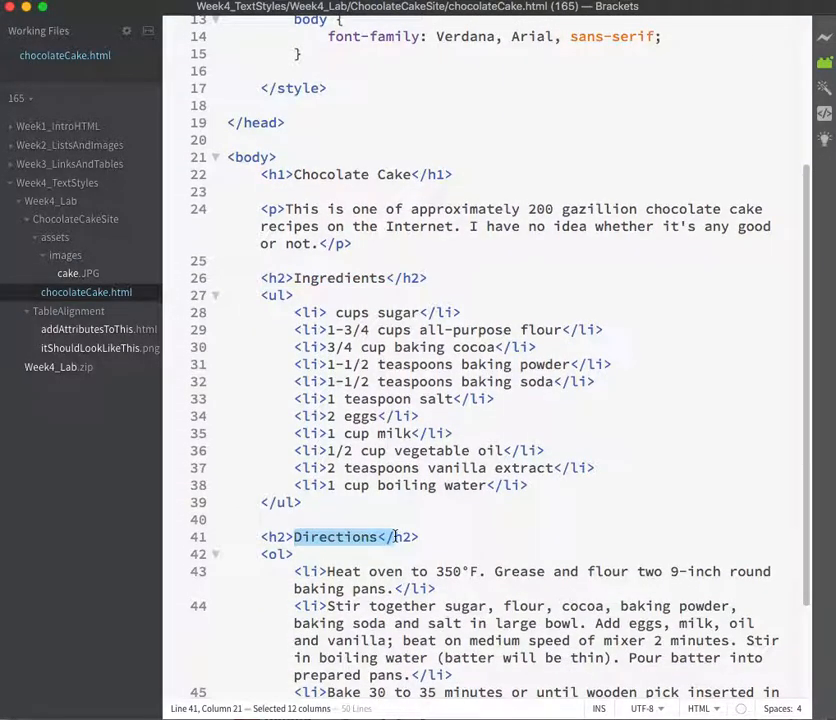
- Review the style block and add a blank line after the body rule
scroll(up, 3)
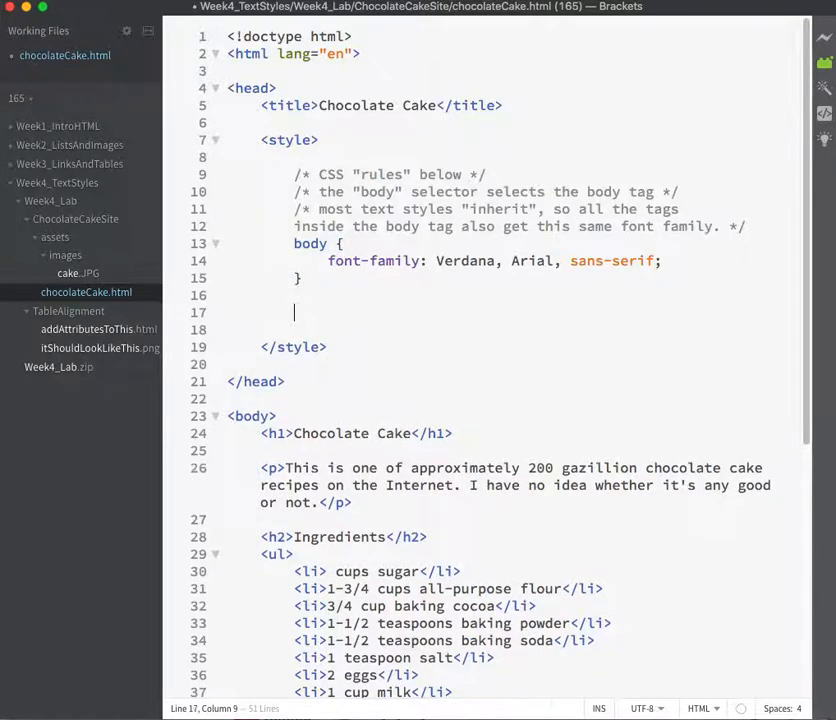
- Add an h2 rule with color: green, choosing green from the code hints
text(h2 {})
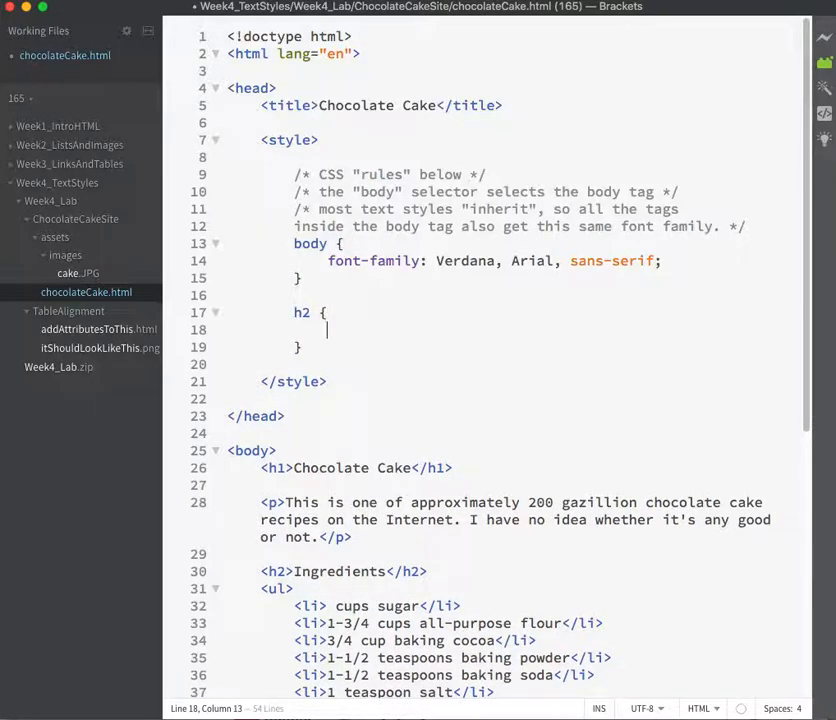
text(color:)
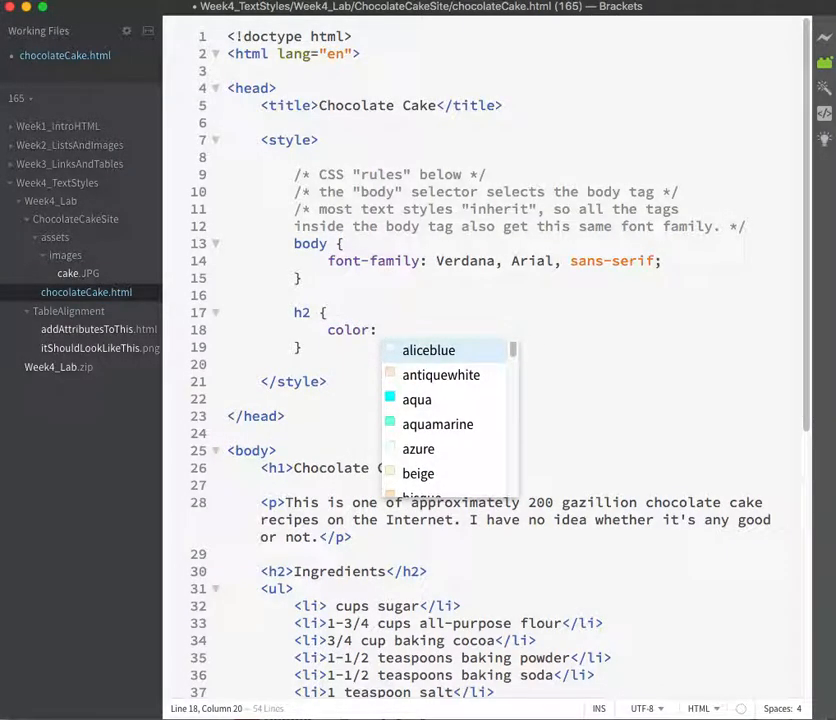
text(green)
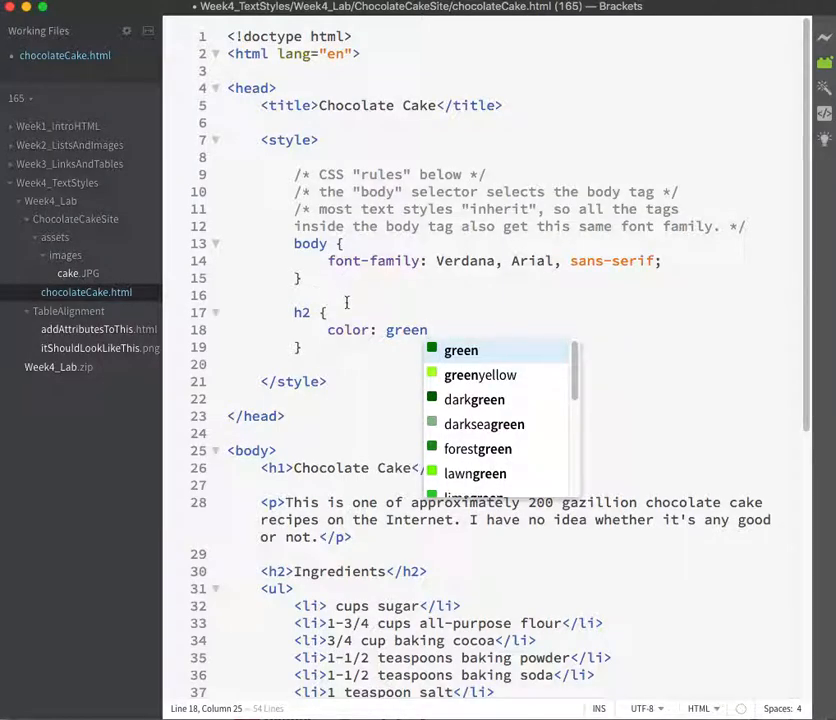
mouse_move(460, 350)
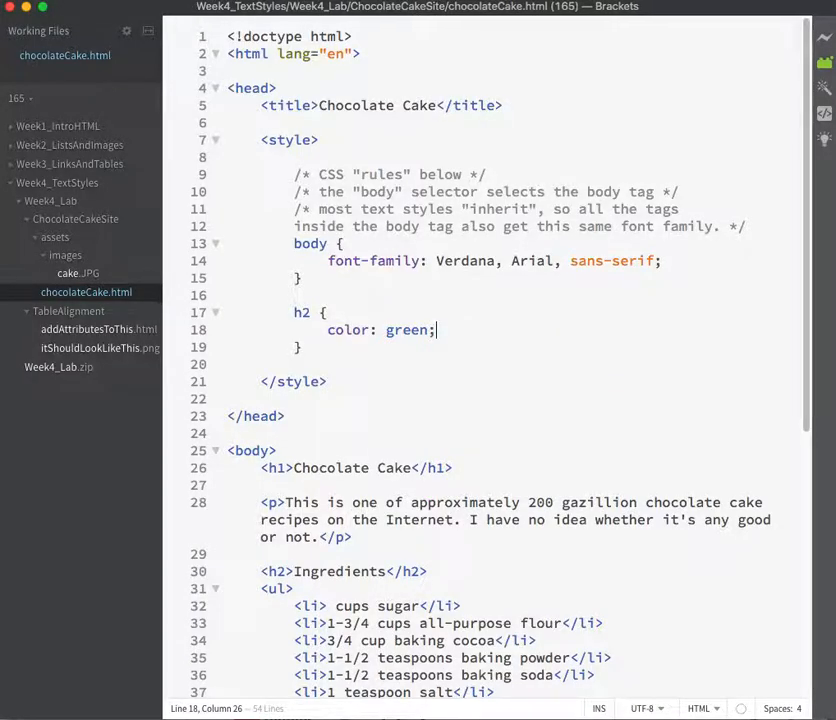
mouse_move(296, 328)
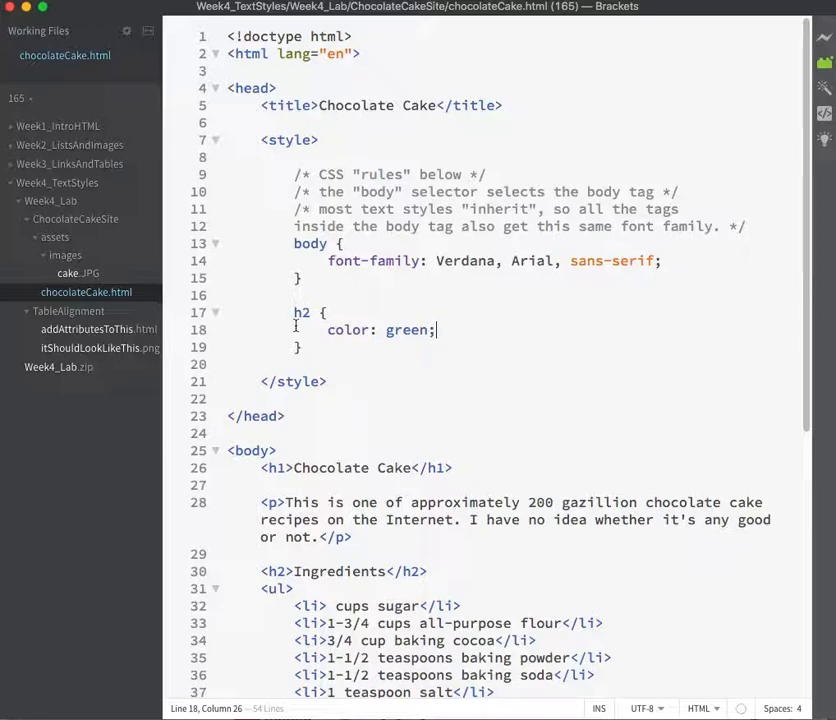
double_click(302, 312)
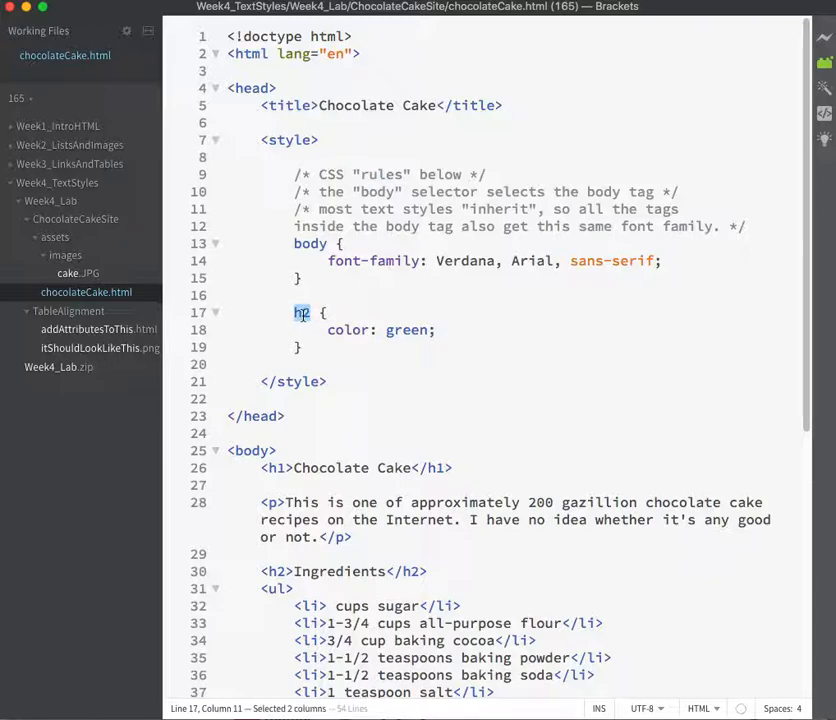
double_click(348, 328)
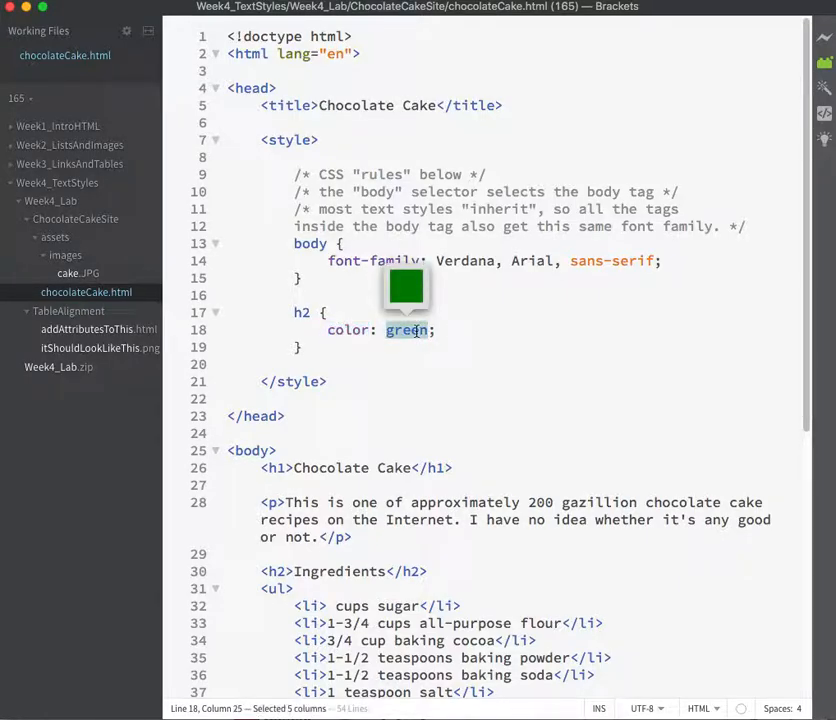
click(312, 16)
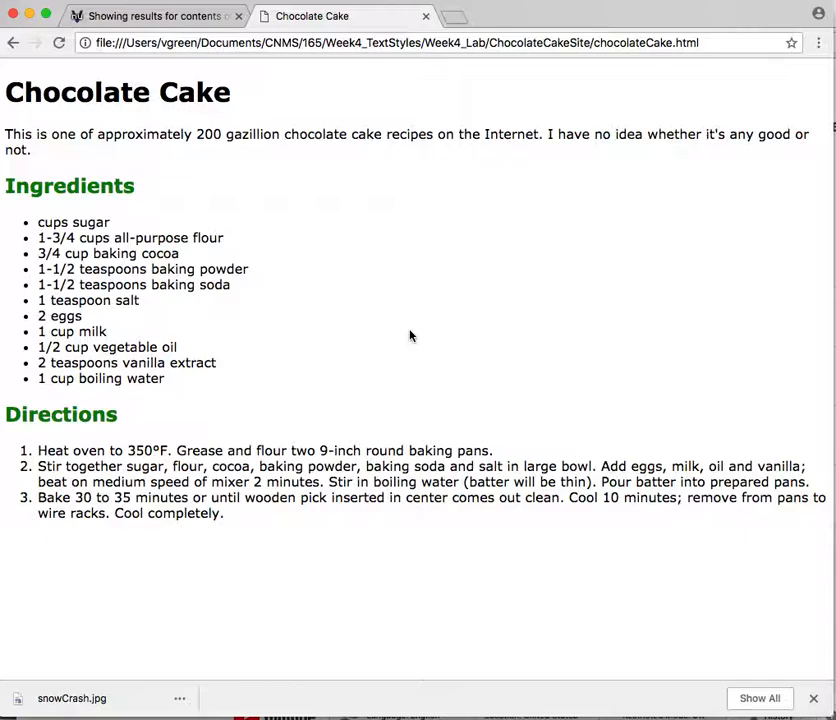
mouse_move(364, 316)
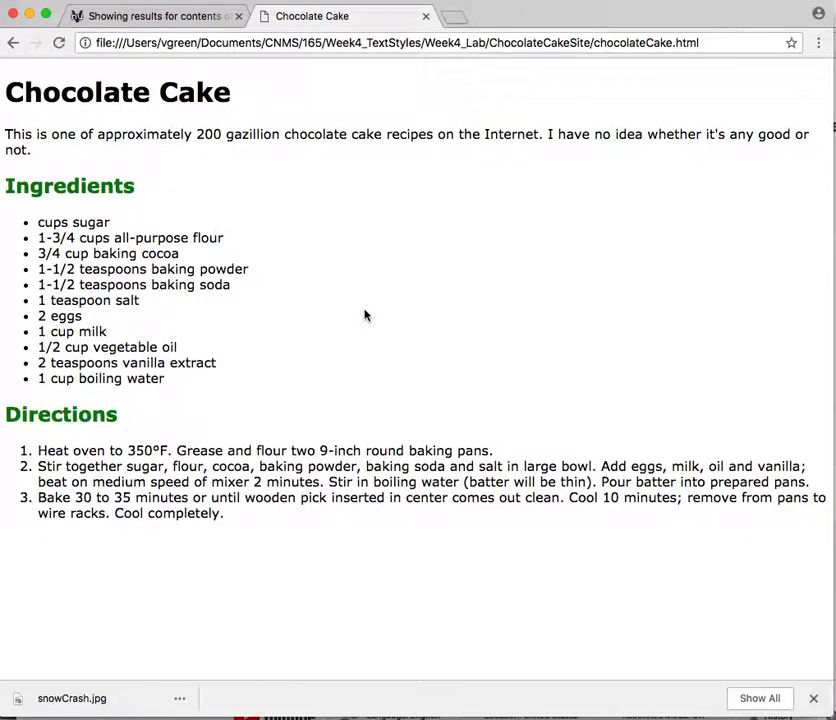
mouse_move(284, 268)
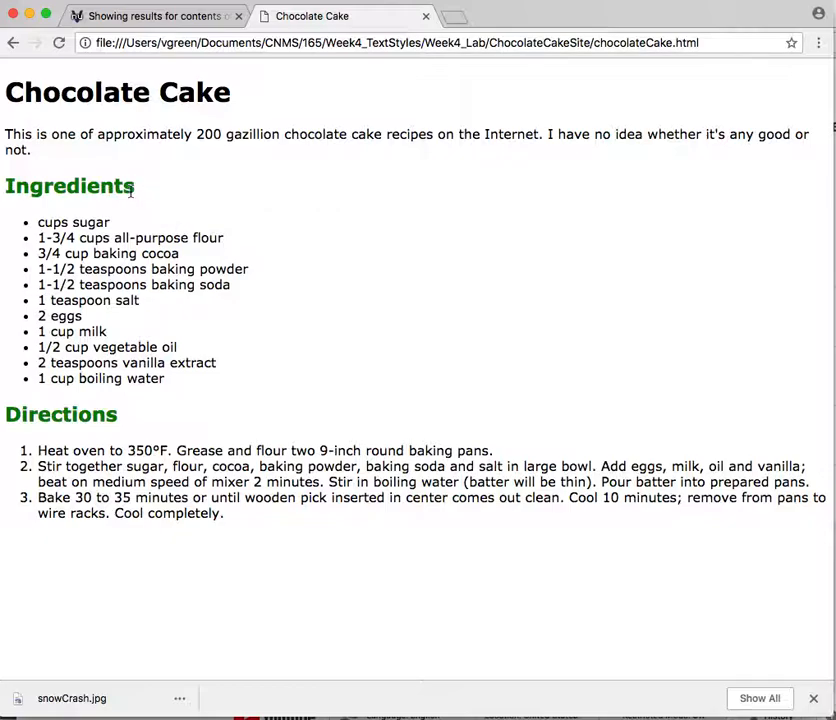
mouse_move(136, 192)
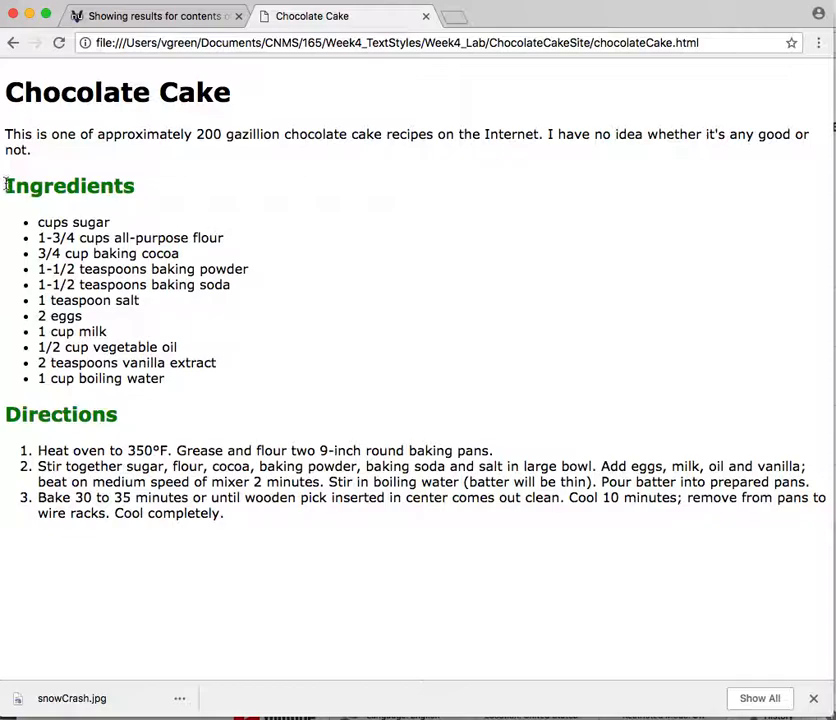
mouse_move(124, 414)
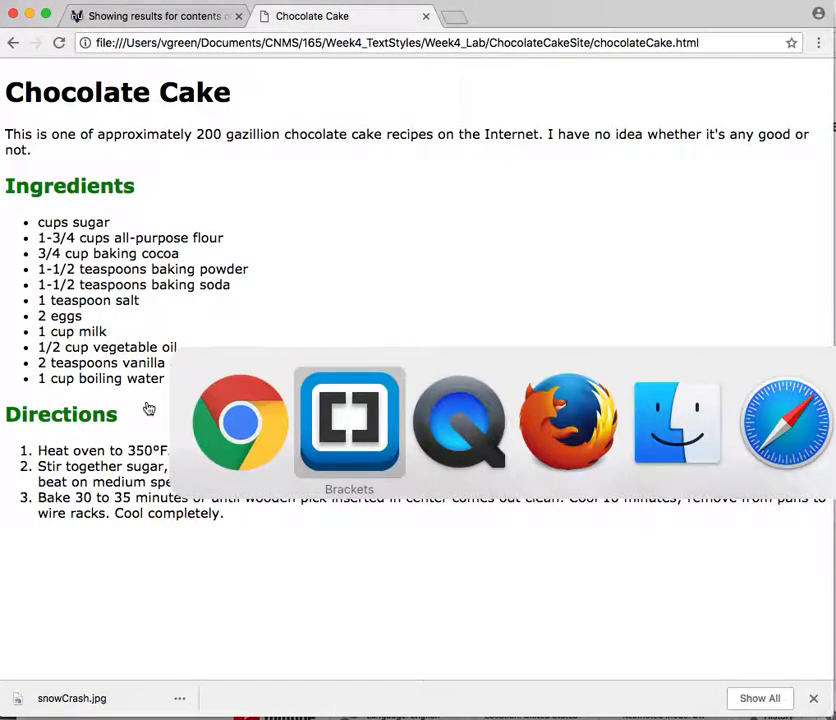
- Return to the chocolateCake.html source and scroll to the <h2>Ingredients</h2> line
click(348, 420)
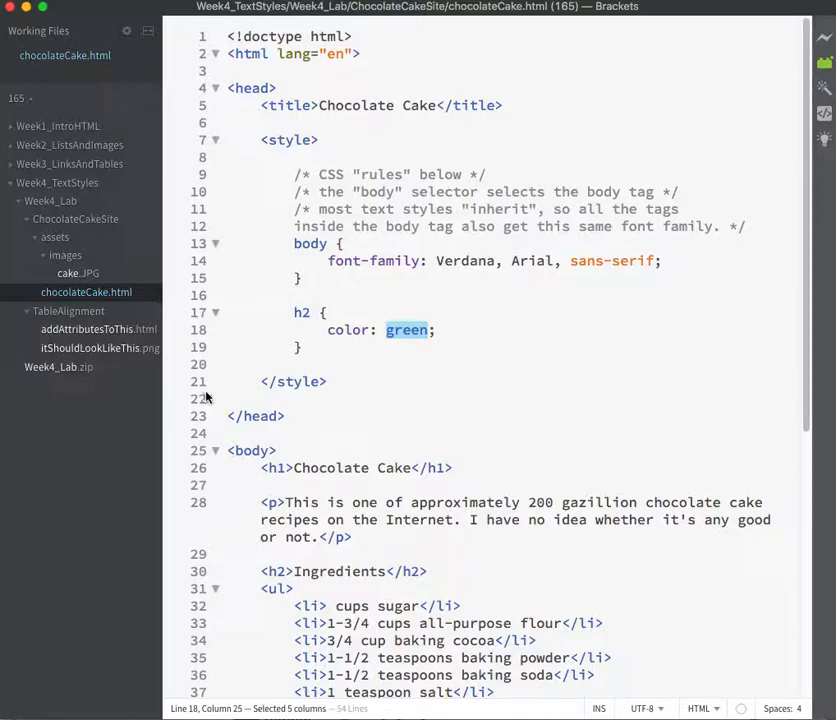
scroll(down, 3)
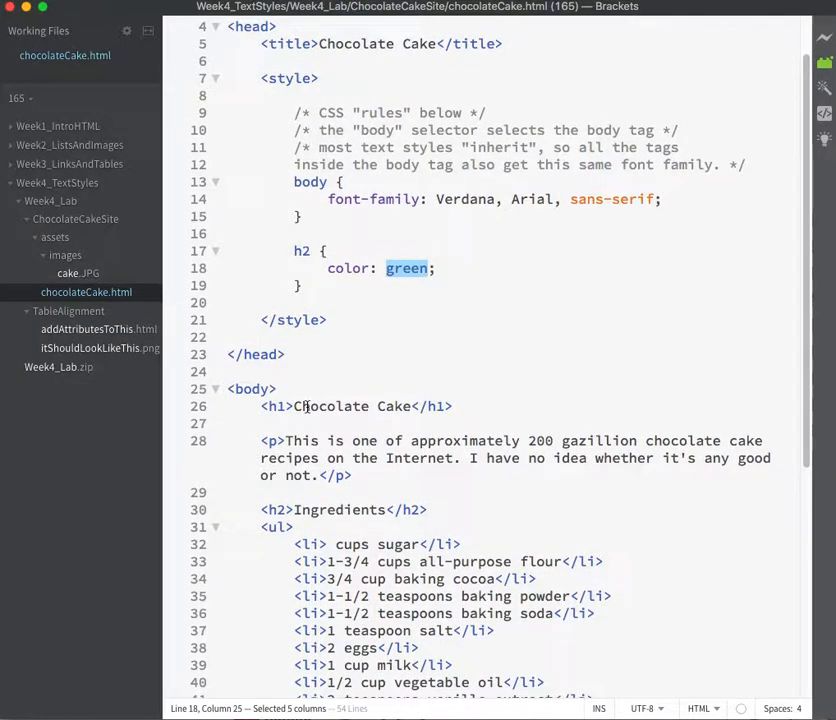
scroll(down, 3)
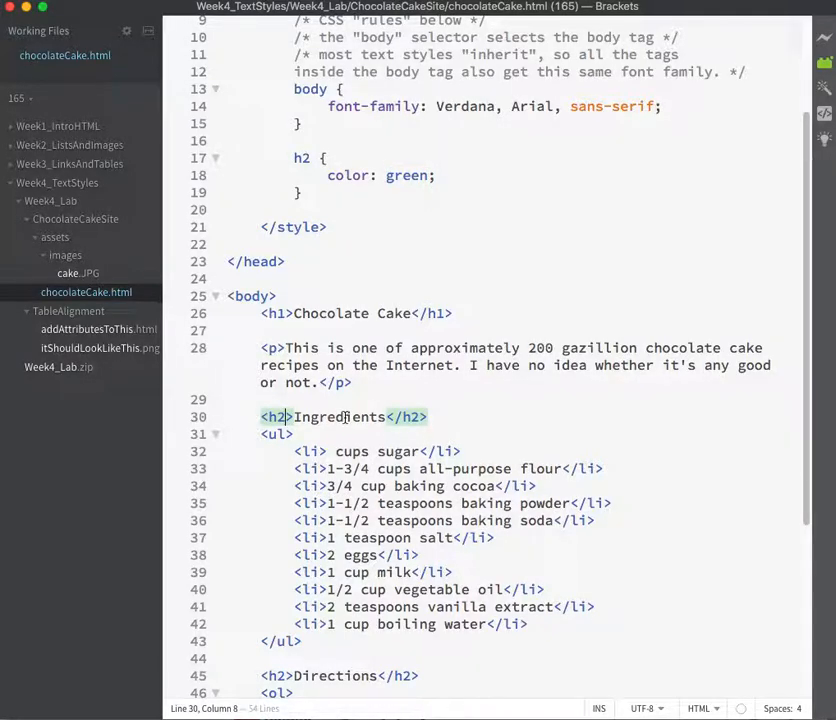
- Add id="ingred" to the Ingredients h2 and move the caret after the h2 style rule
text(id=")
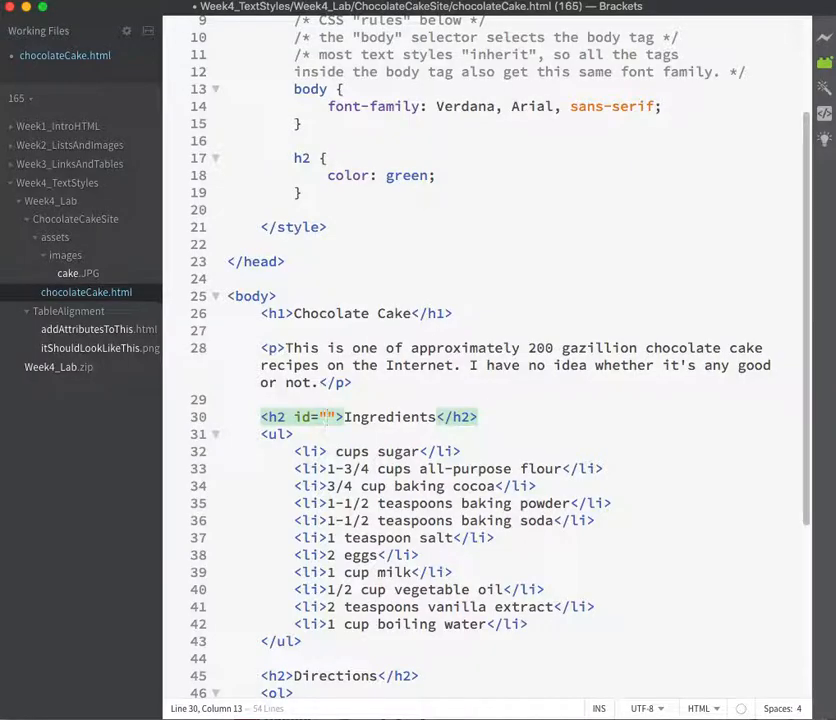
text(ingred)
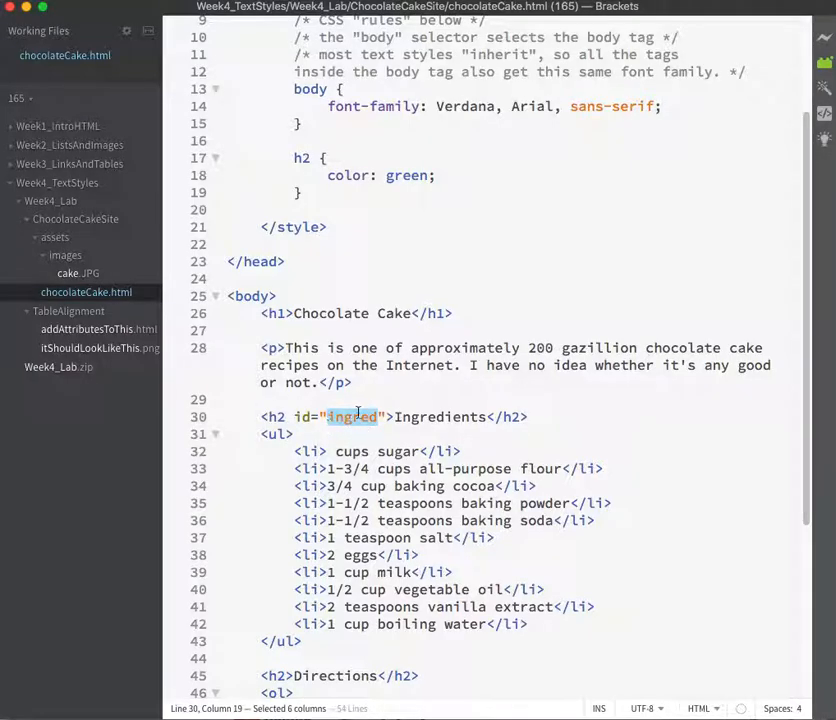
click(378, 418)
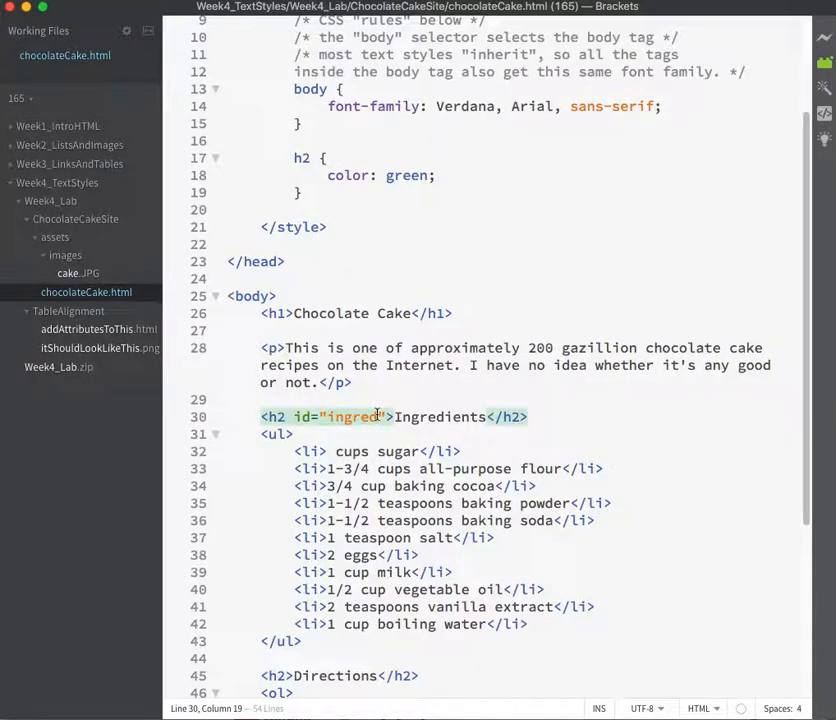
click(304, 192)
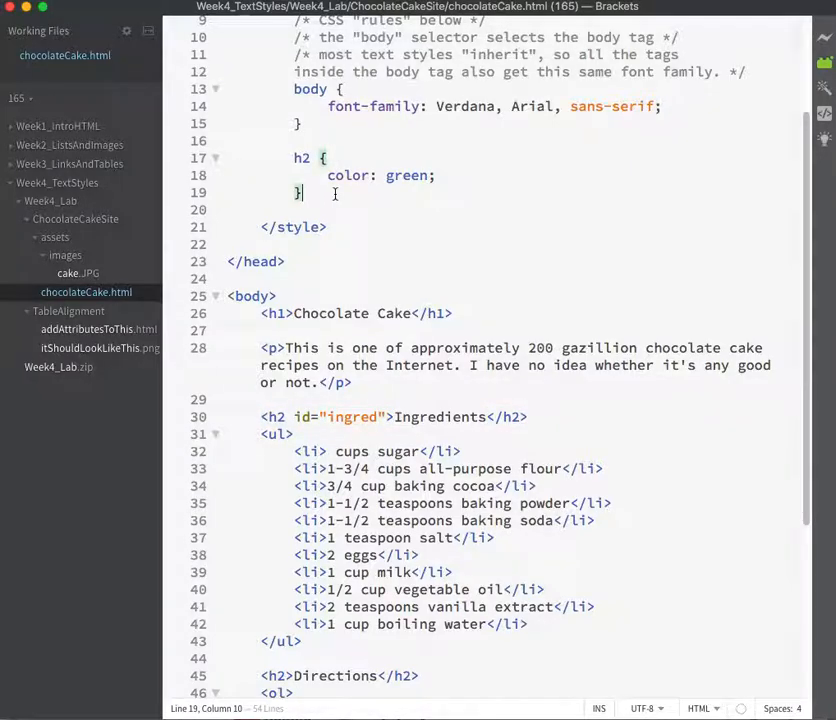
- Start an #ingred selector below the h2 rule, matching the ingred id on the heading
key(Return)
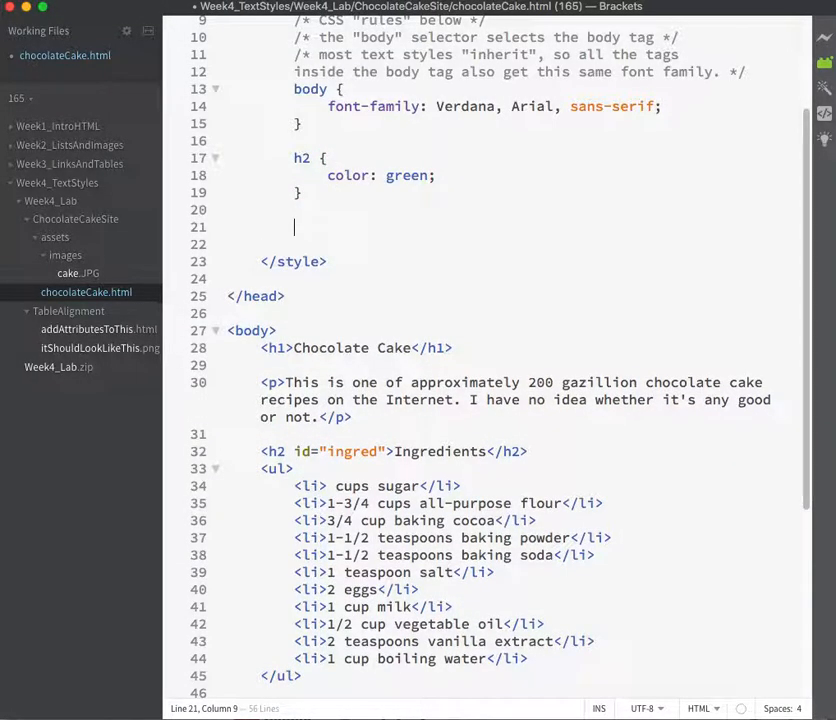
text(#ingred)
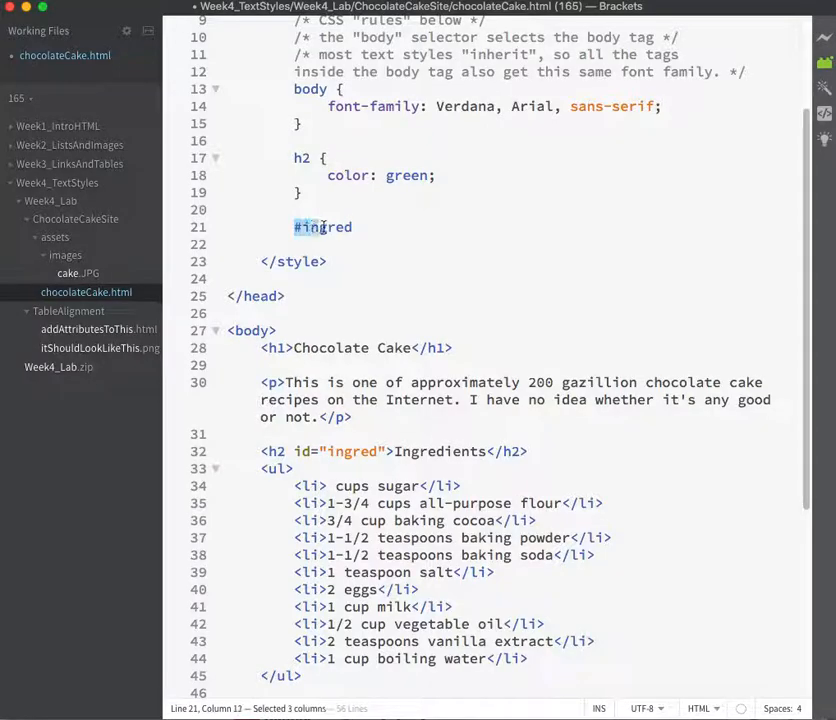
double_click(300, 158)
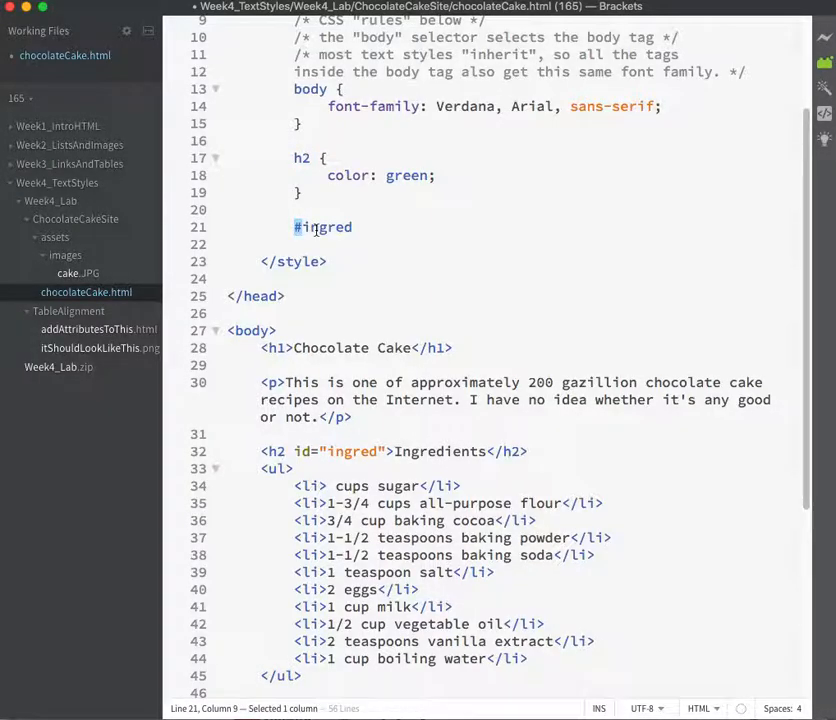
click(300, 228)
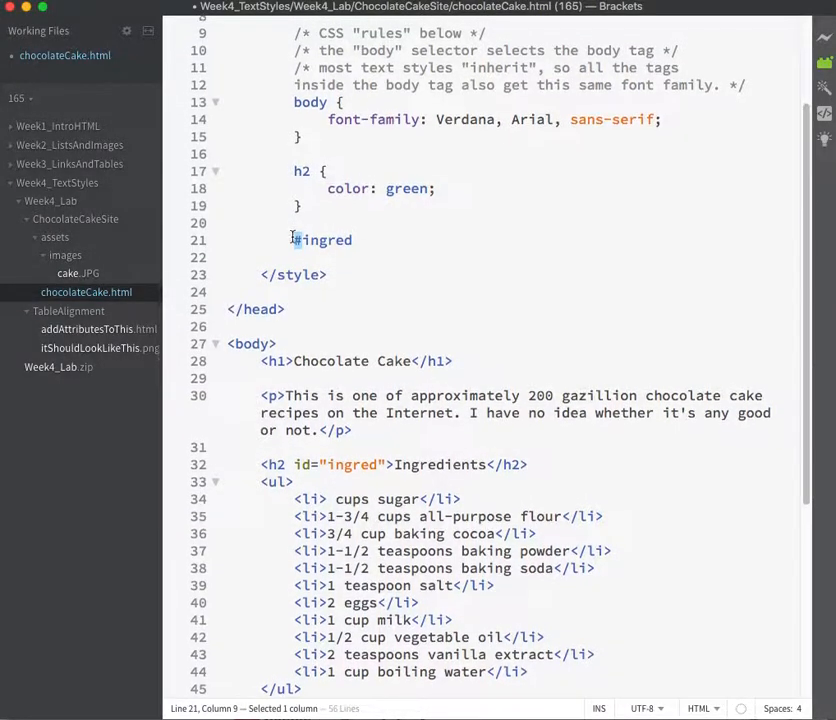
scroll(up, 3)
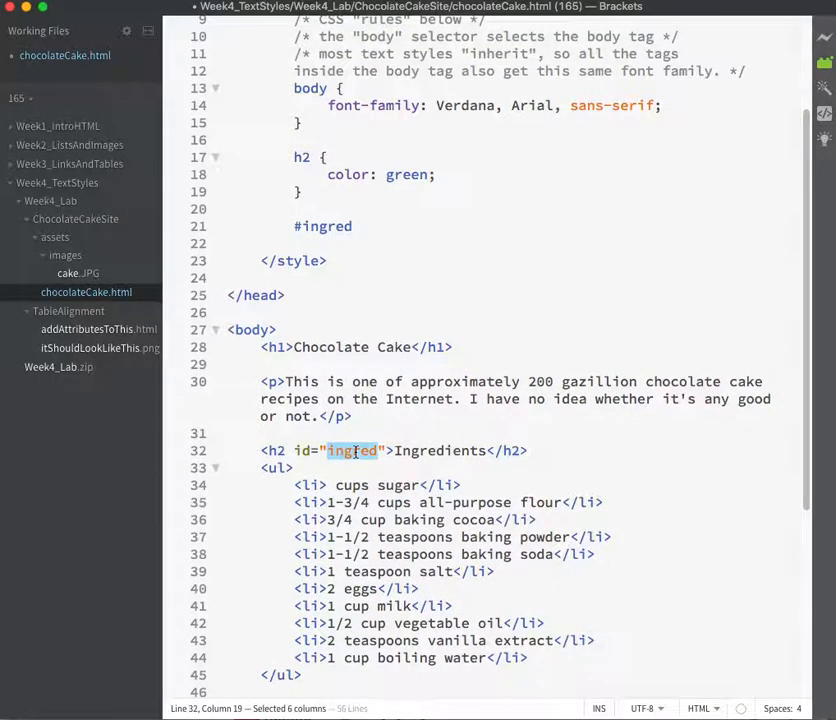
click(356, 226)
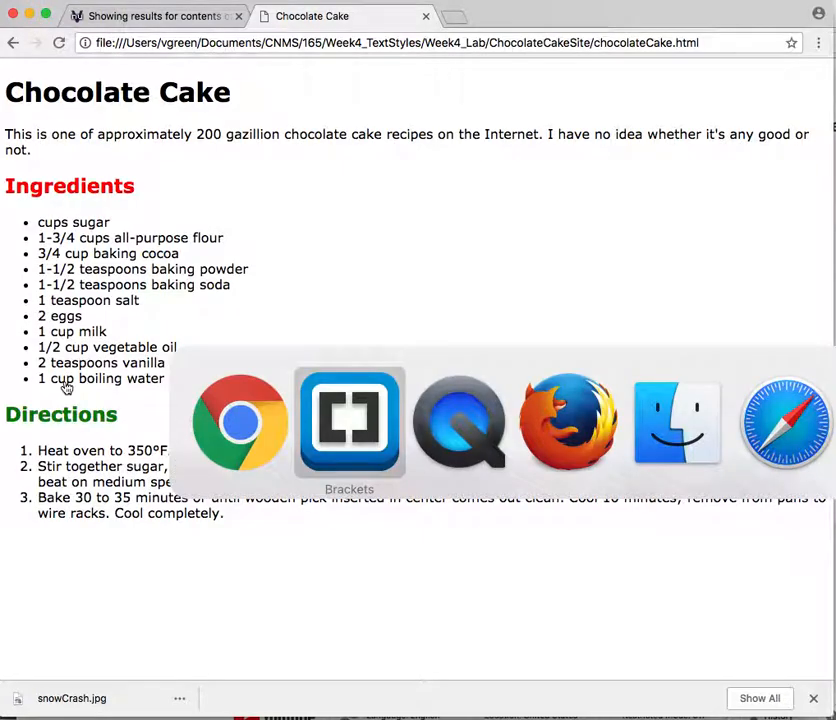
- Check the red Ingredients heading in Chrome and return to the editor
click(348, 420)
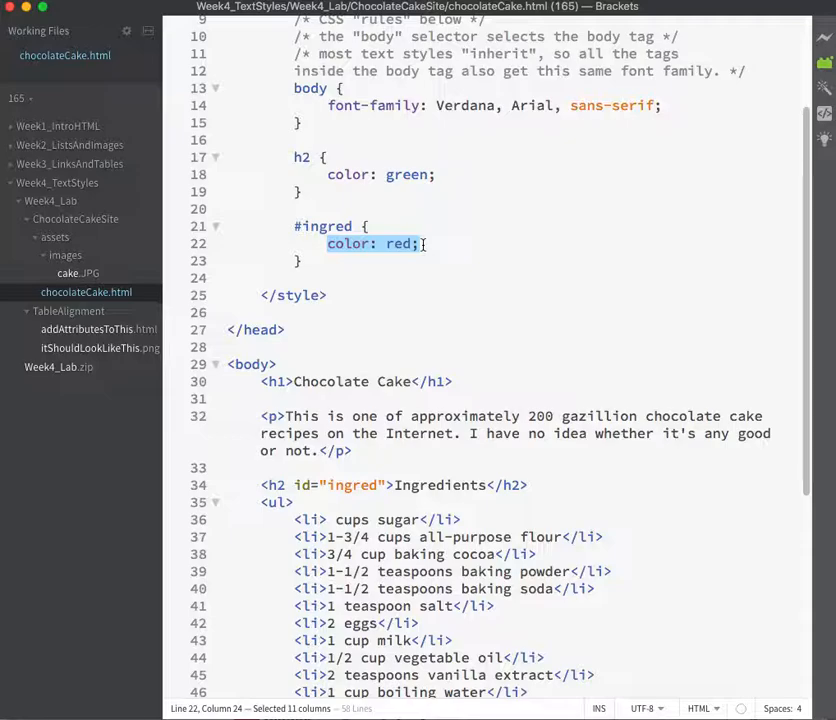
- Change the #ingred rule to font-weight: normal and switch to the Chrome preview
text(font-weight: normal;)
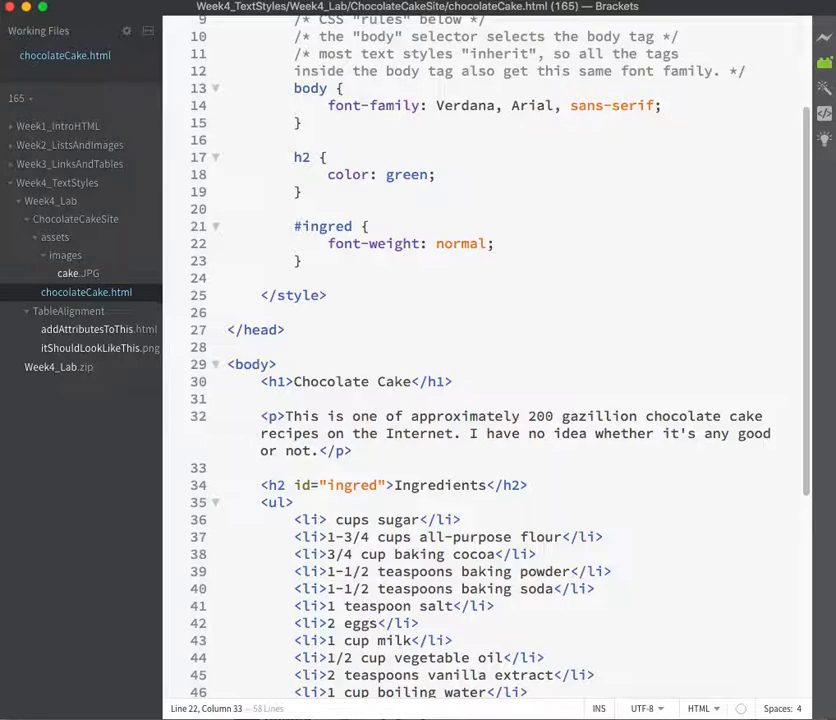
mouse_move(310, 156)
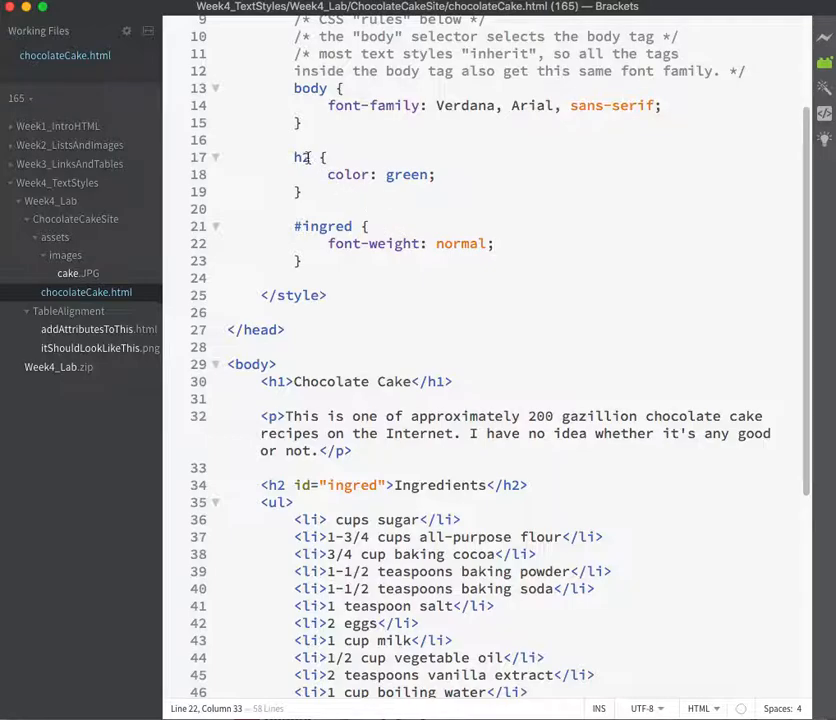
double_click(304, 156)
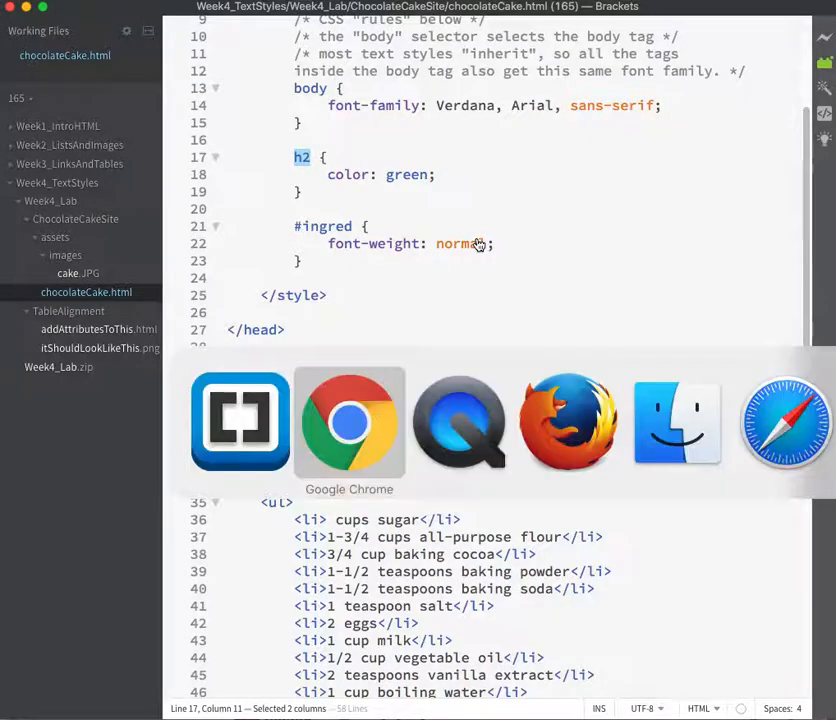
click(348, 420)
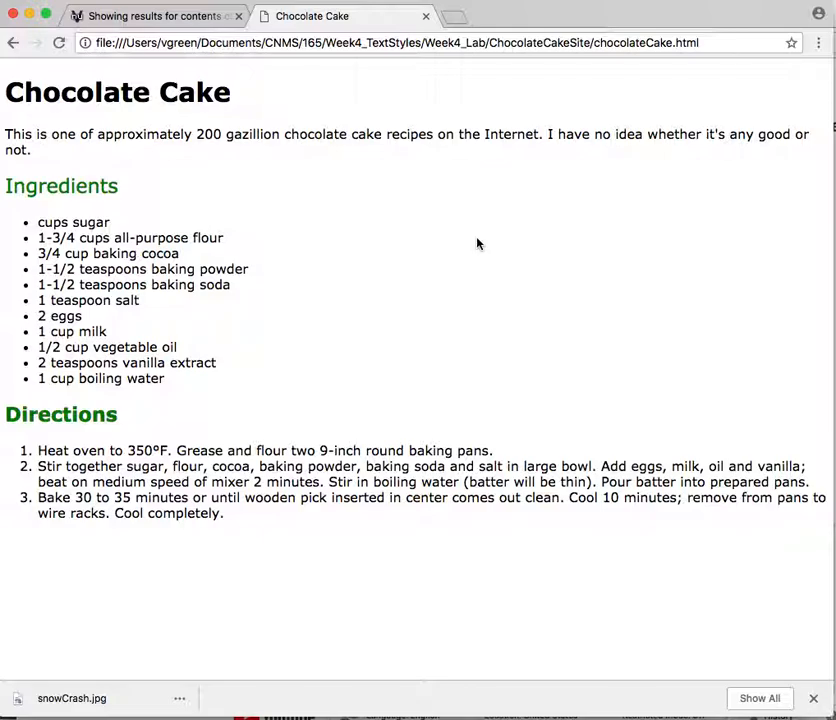
mouse_move(474, 244)
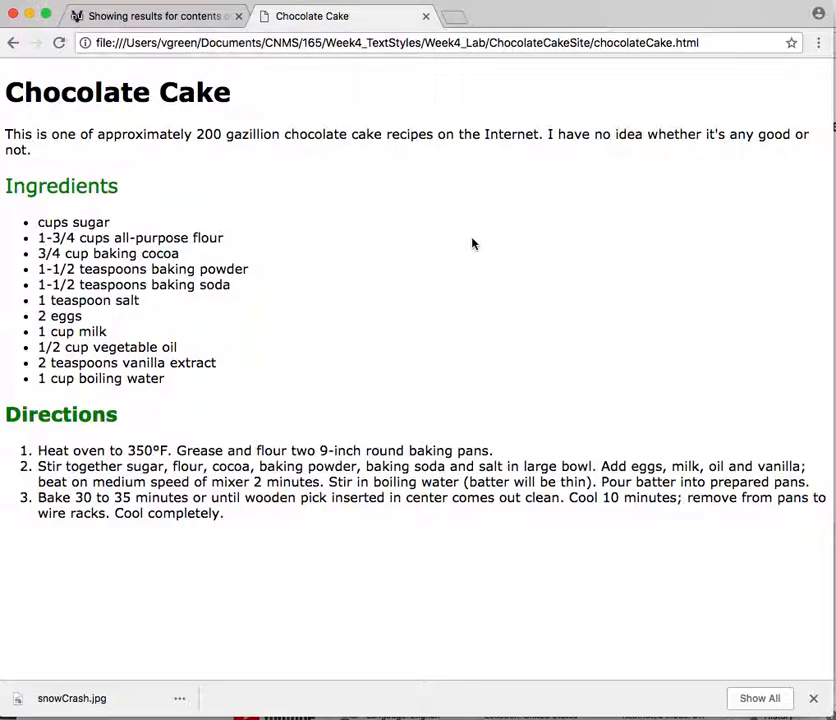